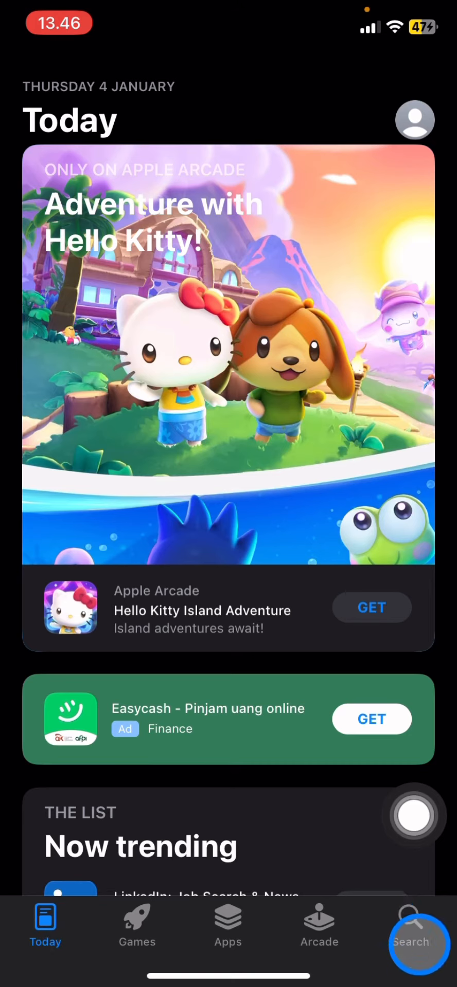
# Search the App Store for "photoshop" and tap GET on Photoshop Express Photo Editor.
pyautogui.click(410, 925)
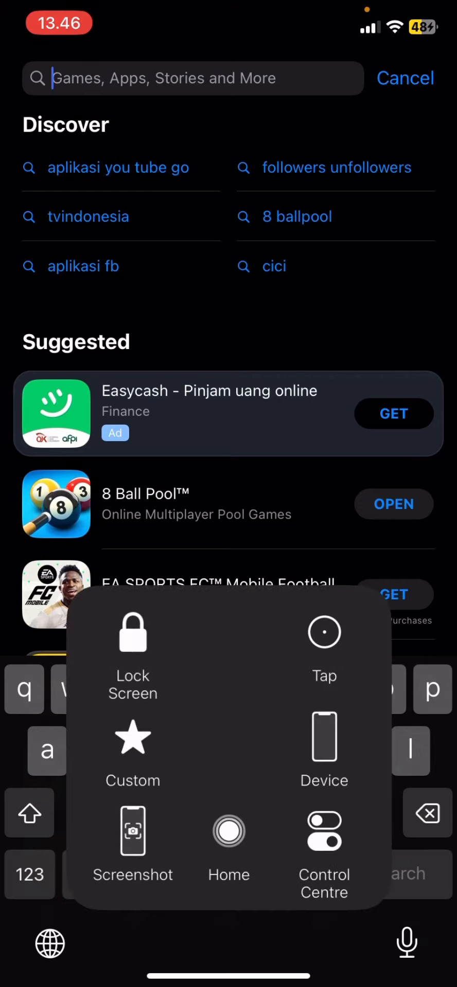
pyautogui.write('photoshop')
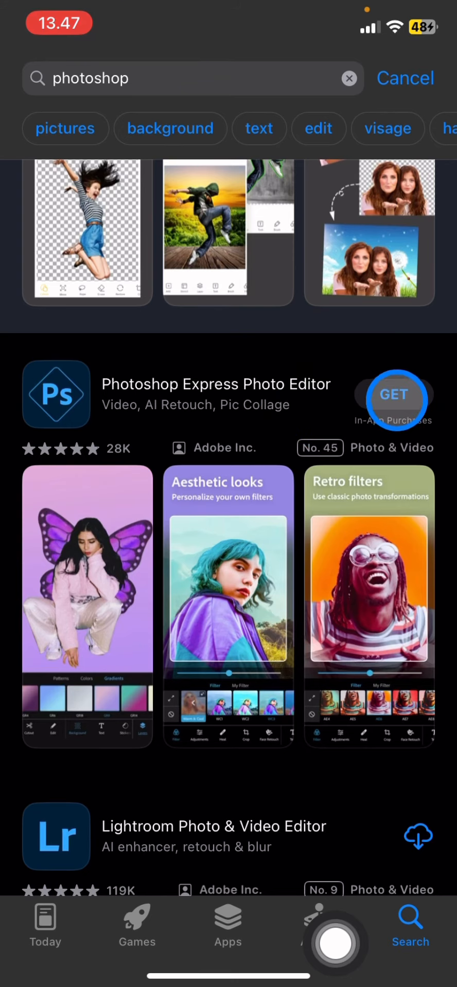
pyautogui.click(394, 395)
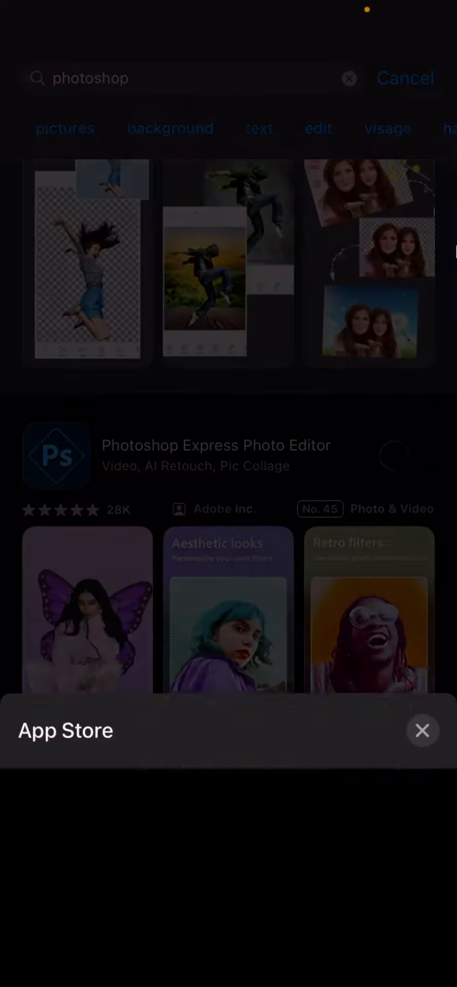